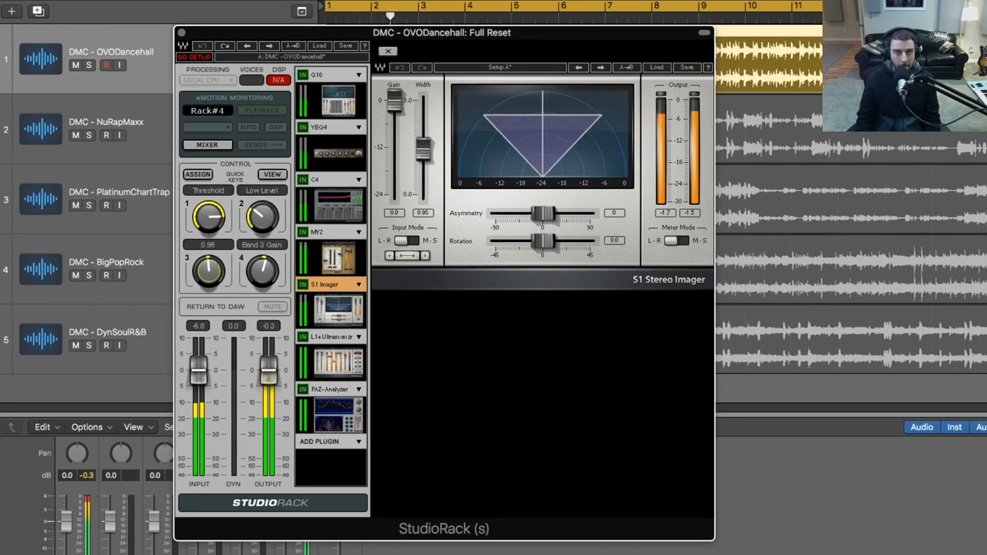
Step: Raise S1 Imager Width, adjust Q10 Band 3 gain, then view the L1 Ultramaximizer stage
drag(423, 154, 423, 127)
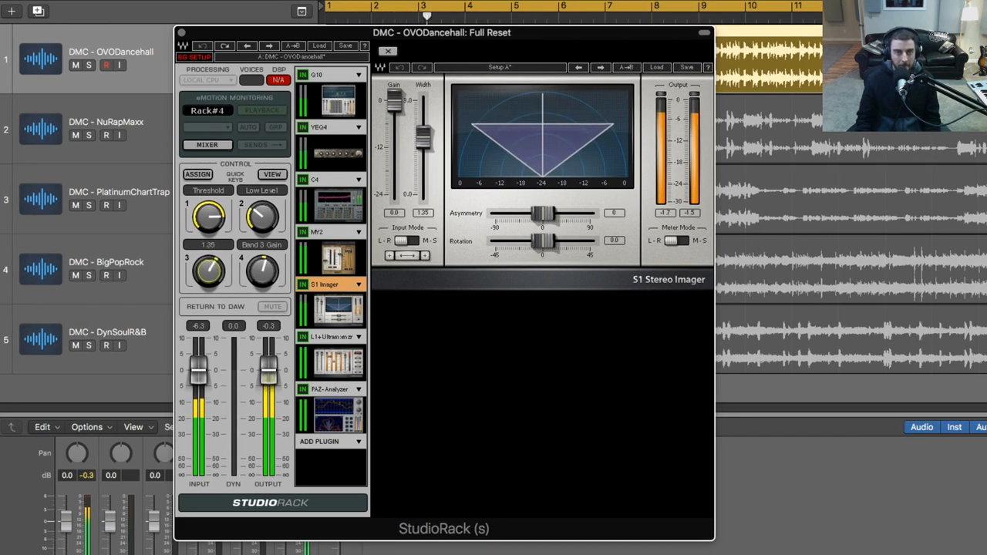
click(323, 179)
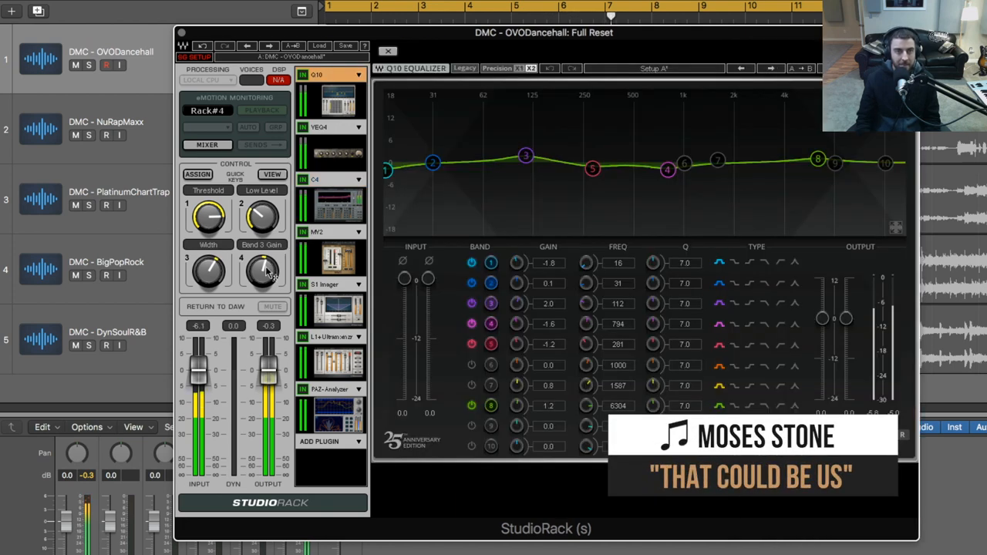
drag(262, 270, 262, 254)
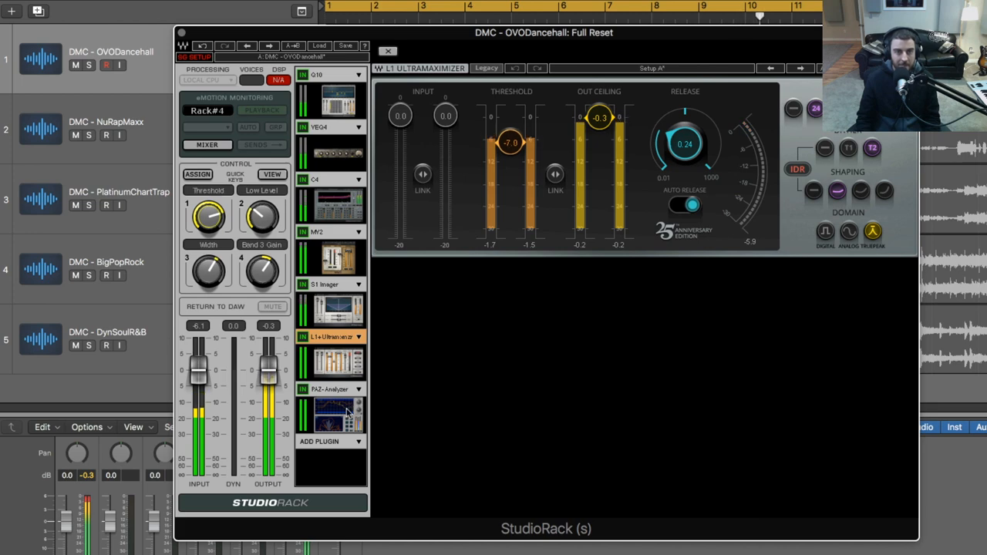
click(330, 389)
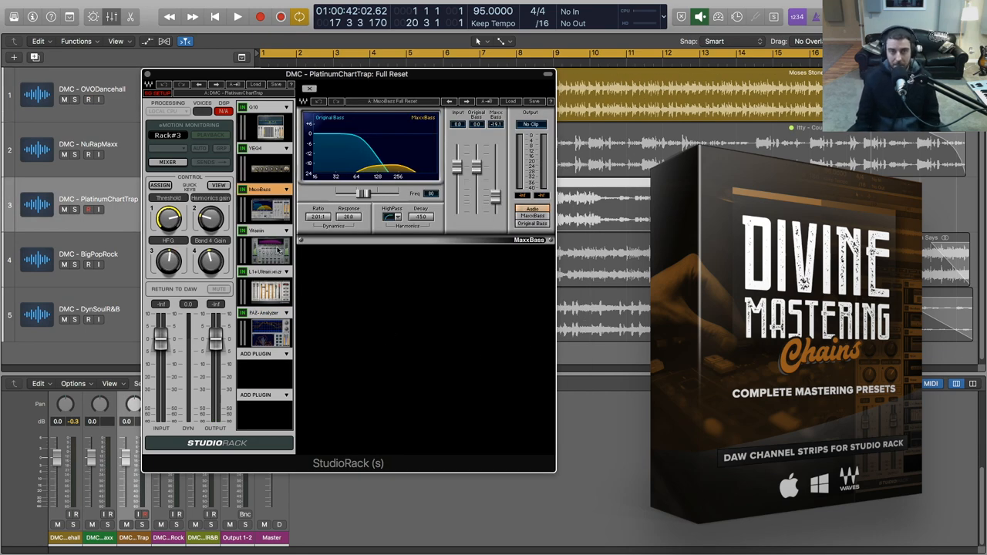
Step: View the NuRapMaxx chain's Vitamin saturation stage and open its StudioRack Audio FX slot
click(259, 230)
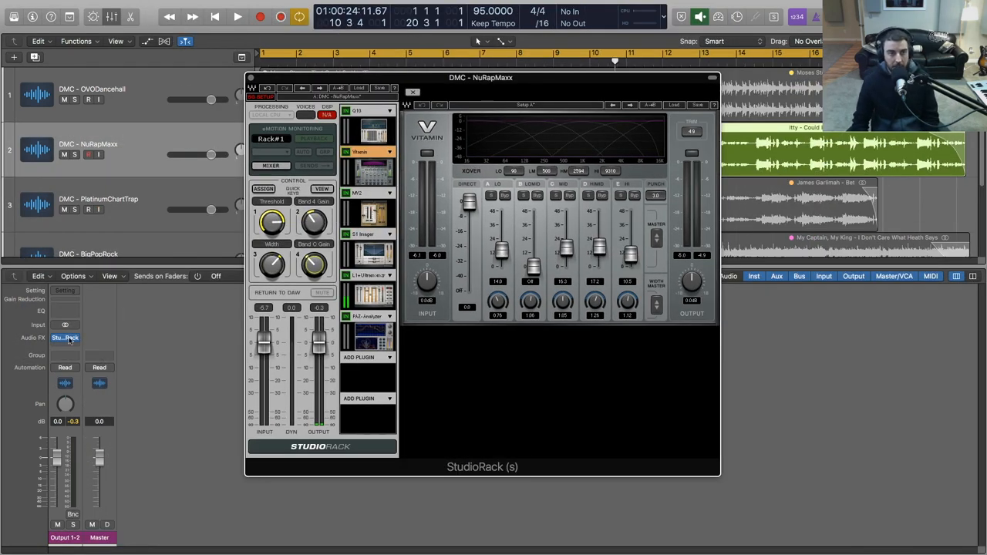
click(64, 337)
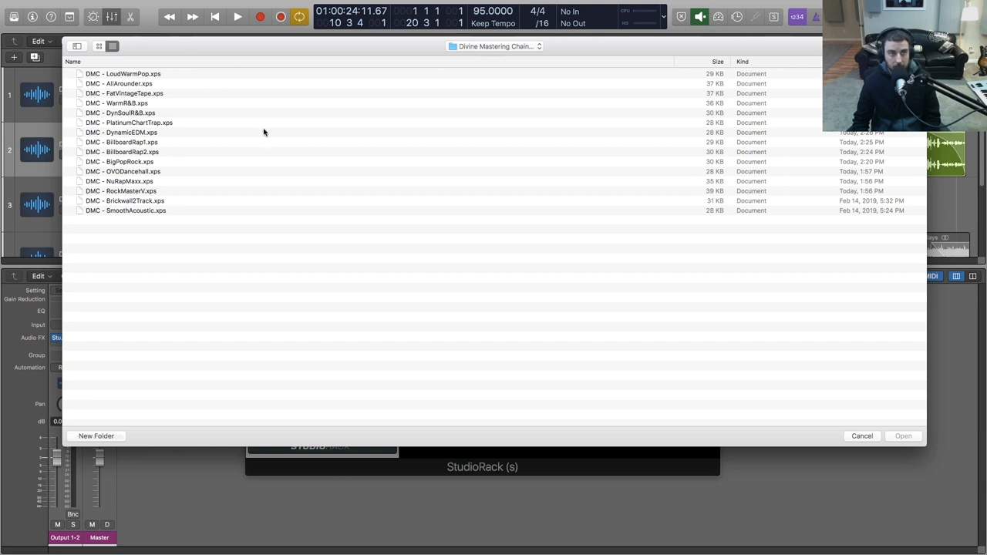
mouse_move(247, 142)
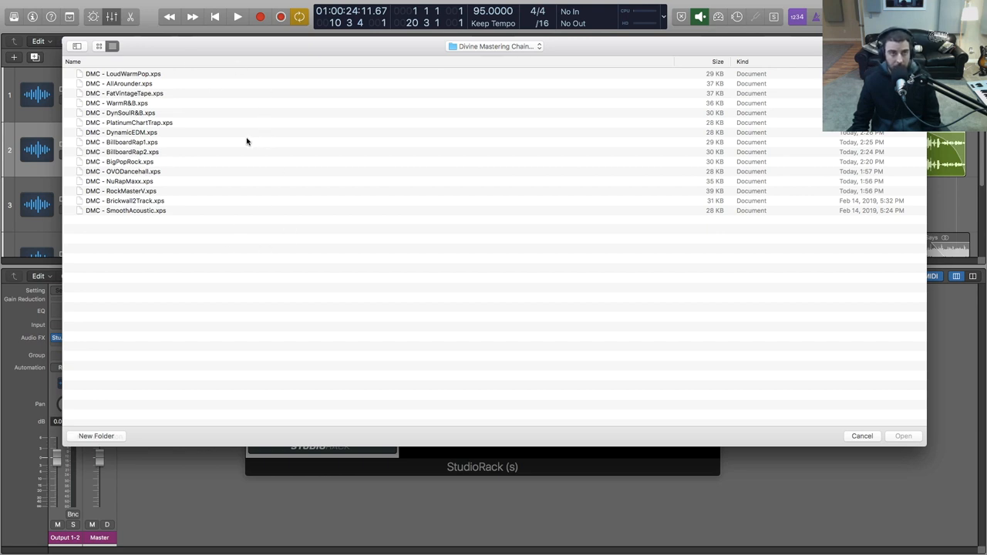
mouse_move(92, 181)
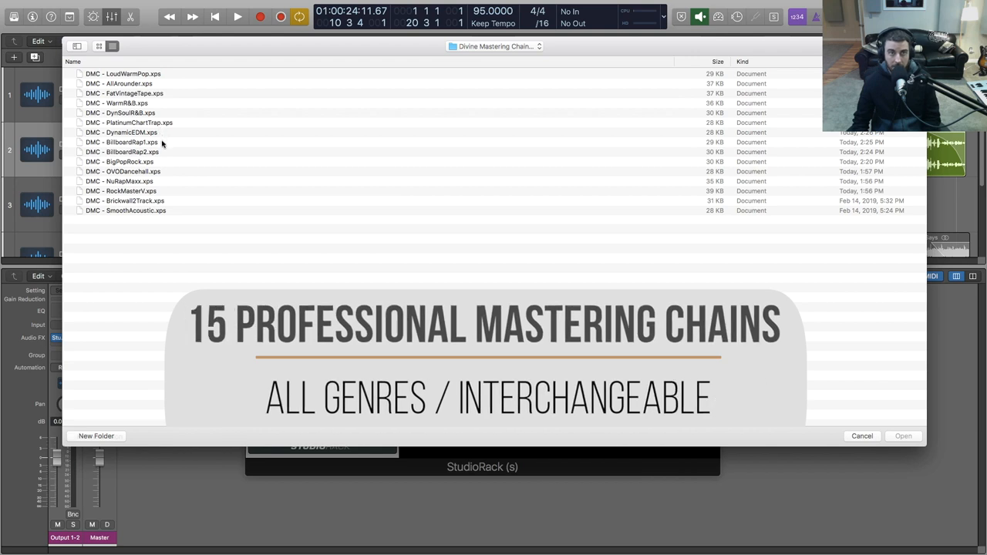
mouse_move(157, 181)
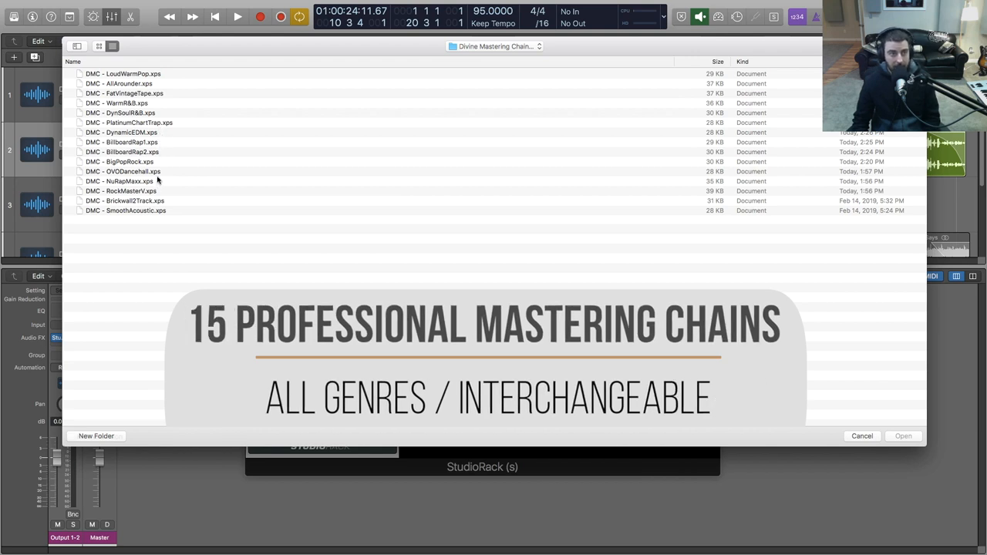
Step: Select and double-click DMC - NuRapMaxx.xps in the Divine Mastering Chains folder
click(125, 200)
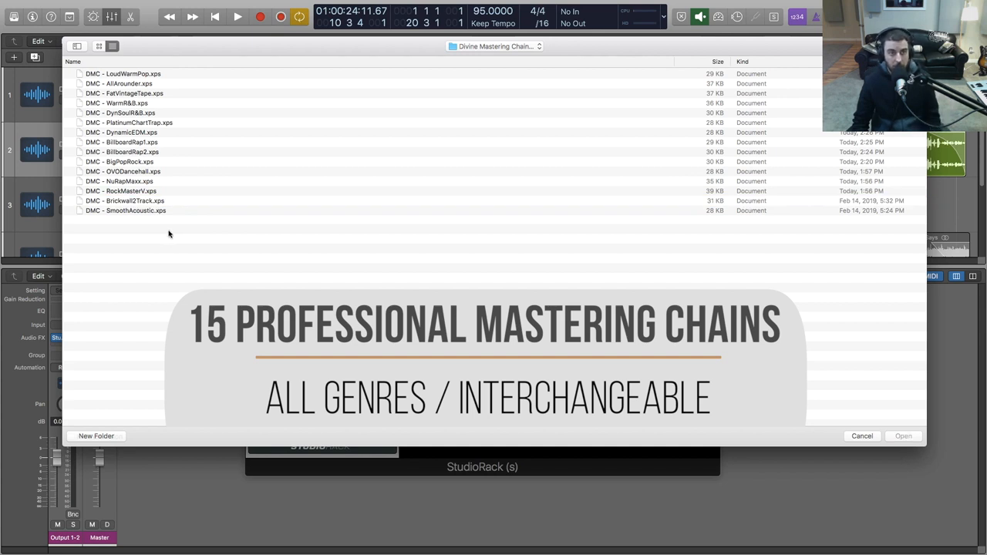
mouse_move(139, 190)
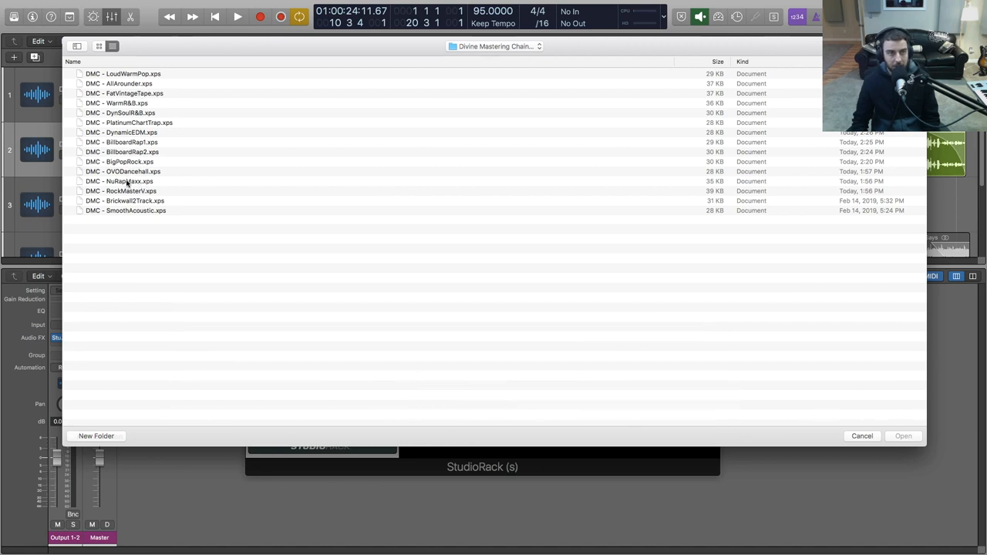
double_click(119, 180)
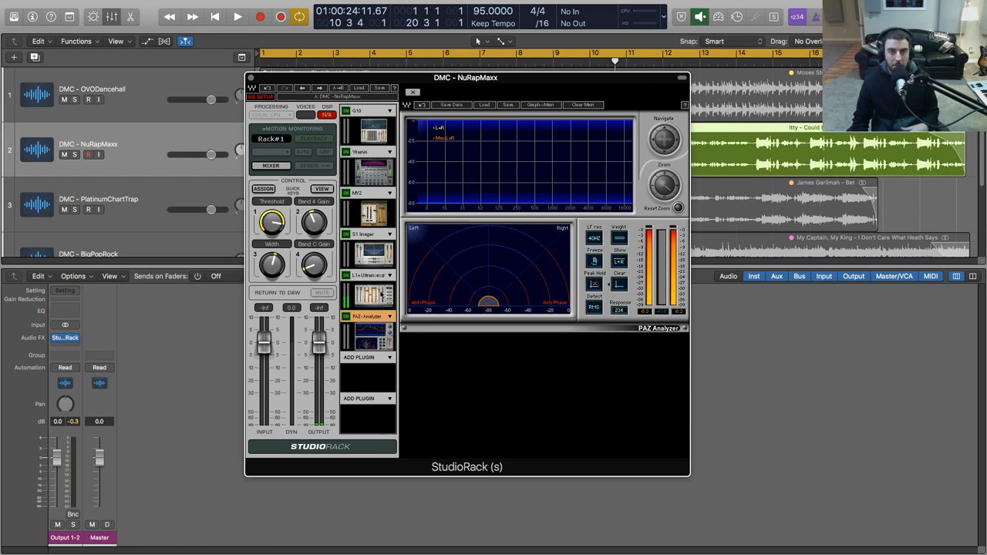
mouse_move(378, 335)
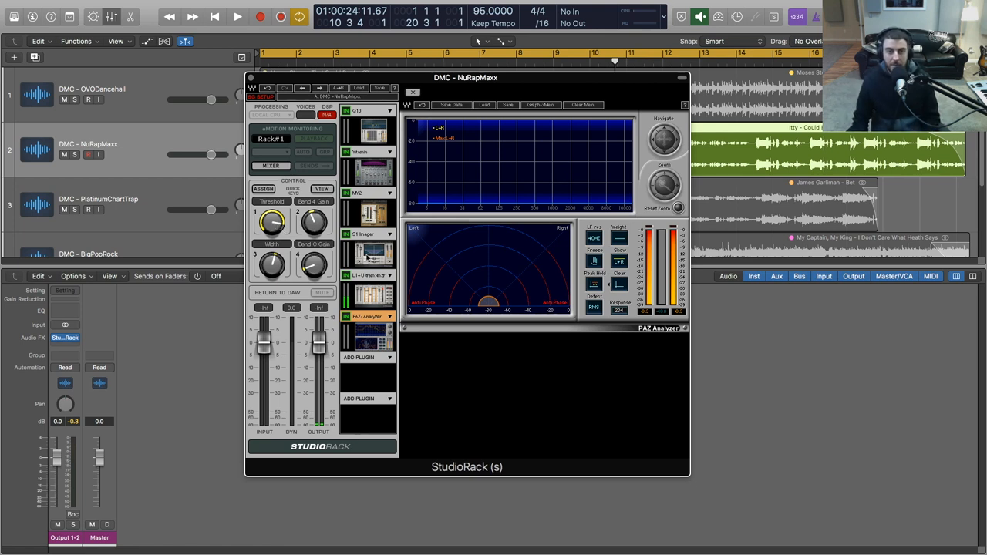
mouse_move(255, 231)
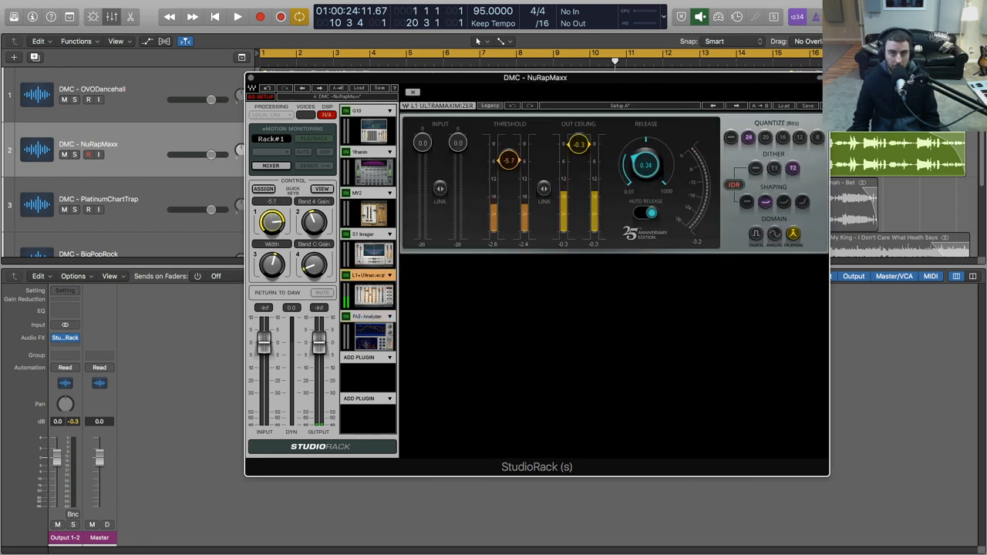
Step: Raise the L1 Ultramaximizer threshold from -5.7 to -5.1 dB and start playback
drag(508, 160, 508, 154)
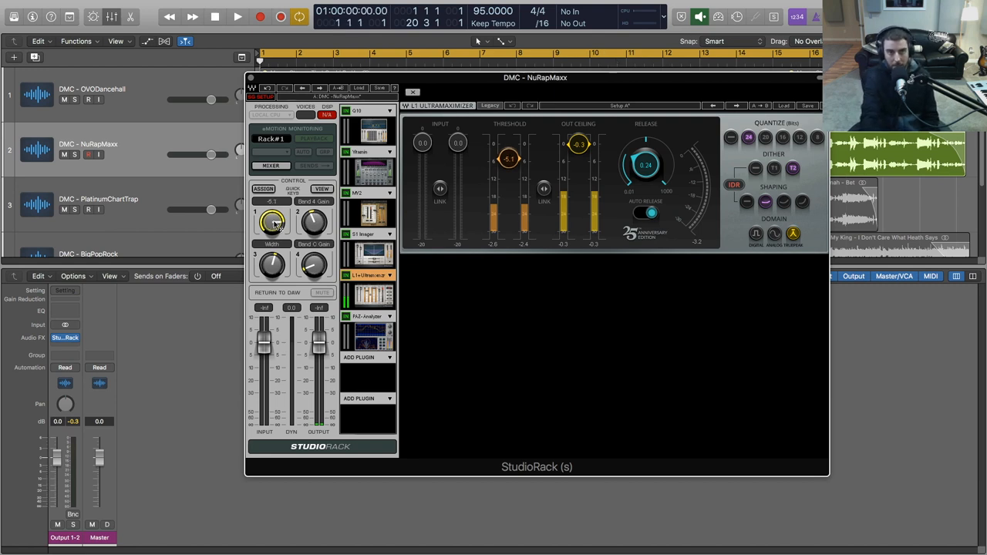
click(238, 16)
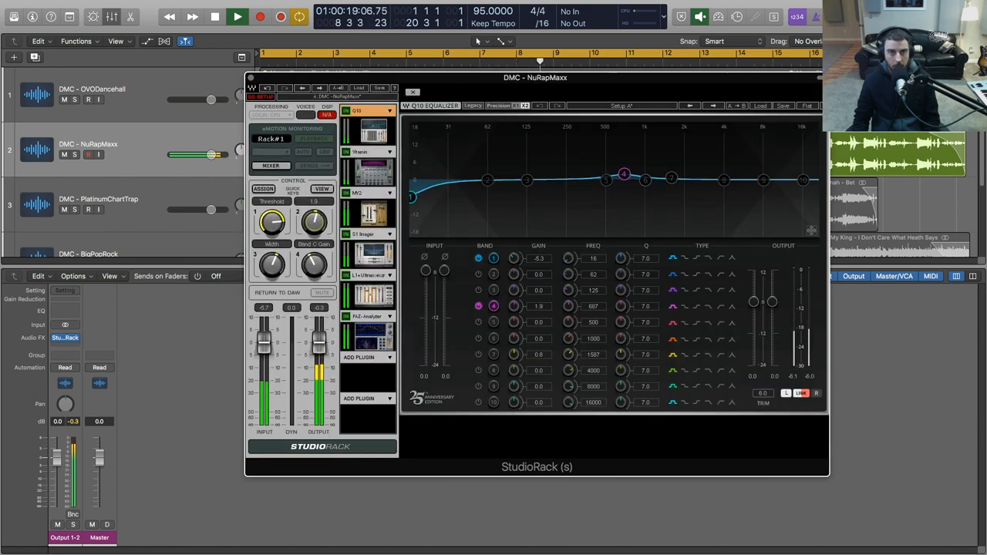
Step: Boost Q10 Band 4 (667 Hz) from 1.9 to 5.9 dB, then view Vitamin and PAZ Analyzer
drag(622, 174, 623, 161)
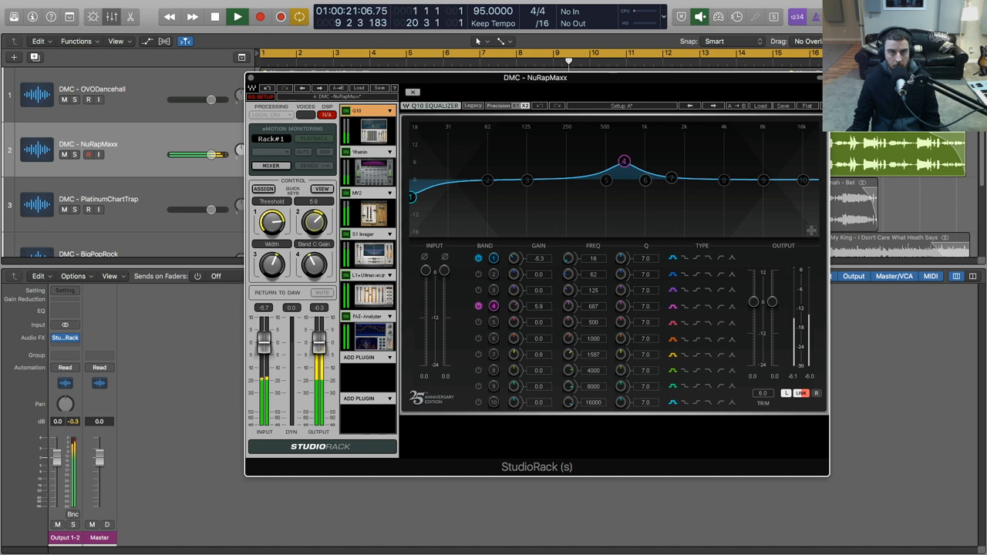
drag(624, 162, 623, 200)
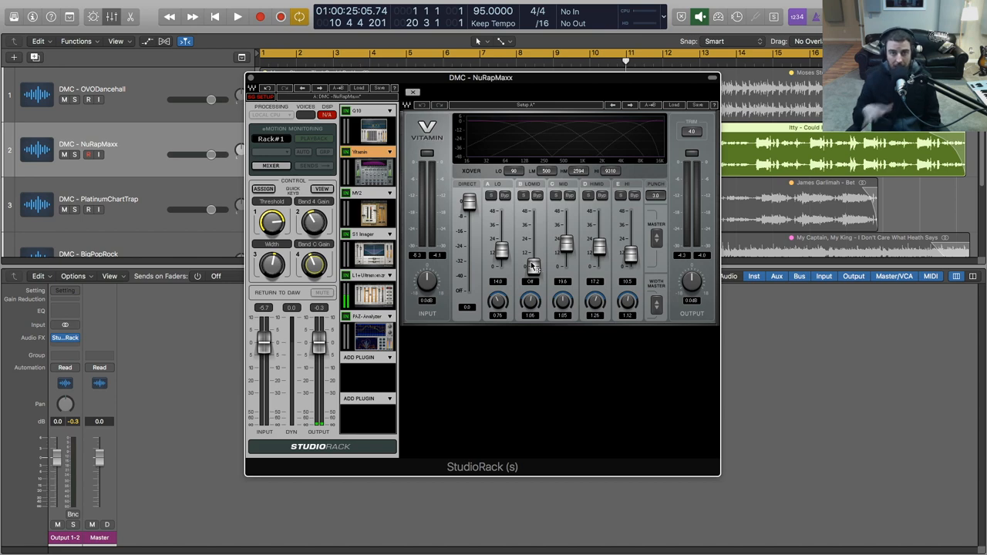
click(369, 316)
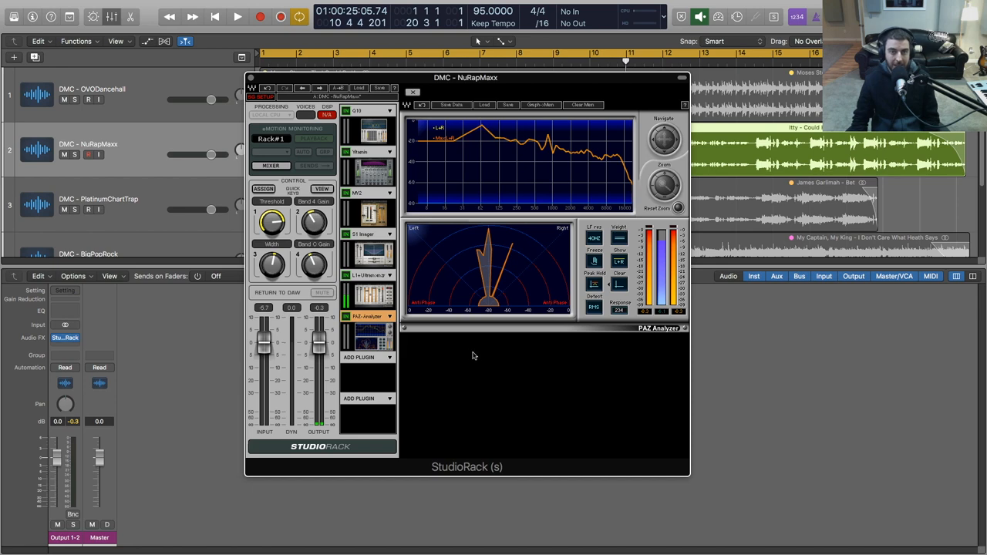
mouse_move(403, 332)
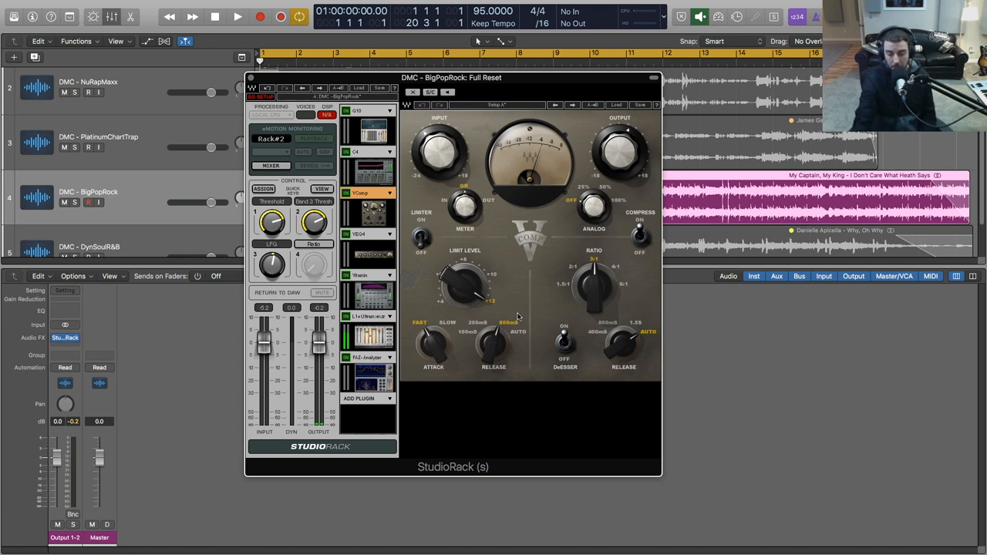
Step: View the BigPopRock rack's VComp stage and tweak Q10 Band 3 threshold
click(237, 16)
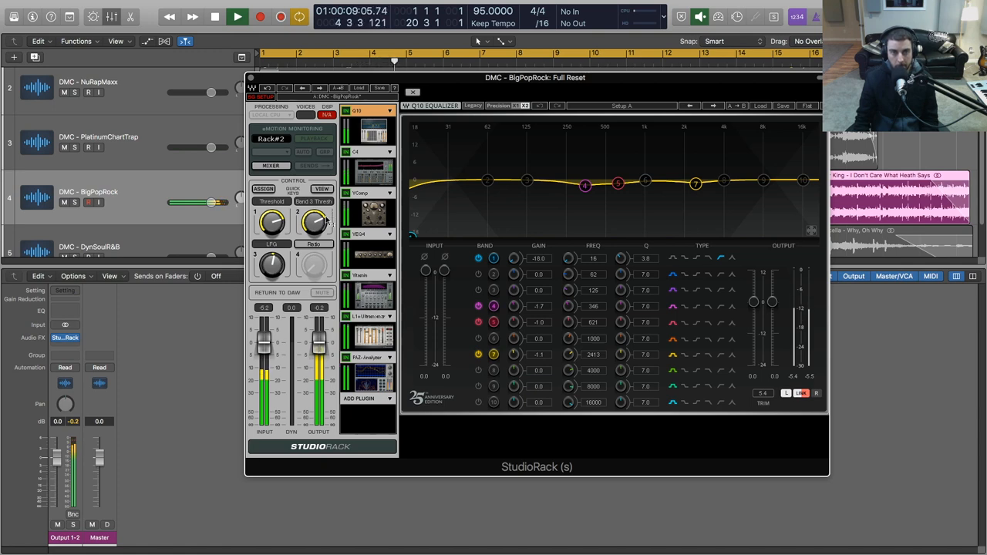
click(357, 151)
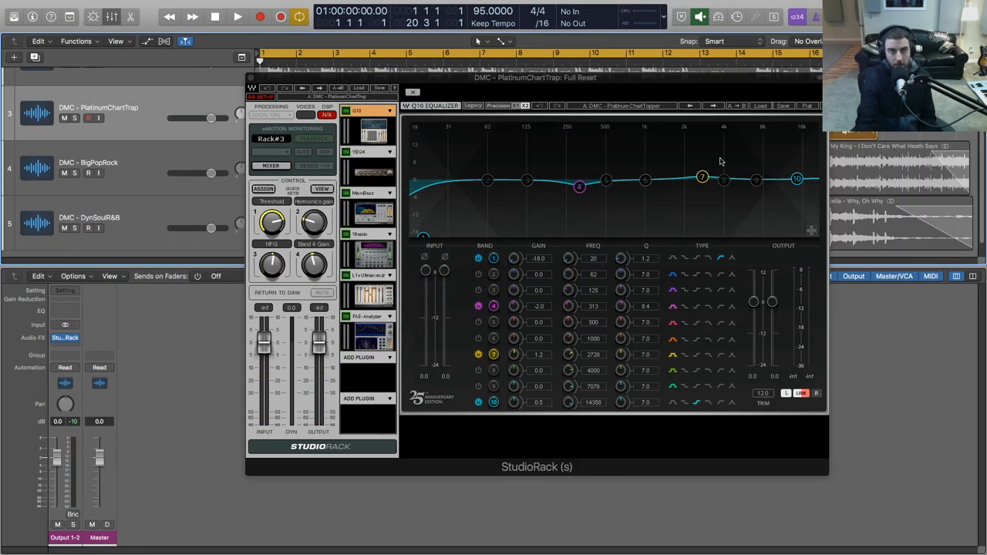
Step: Turn VEQ4 HF, view MaxxBass and Vitamin, and cut Q10 Band 4 (313 Hz) to -4.3 dB
click(237, 16)
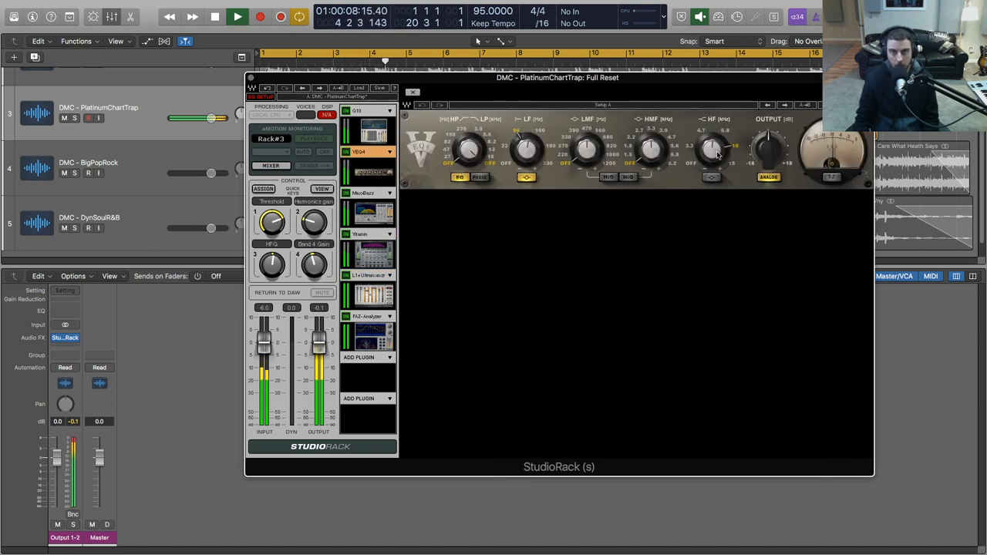
drag(710, 151, 709, 143)
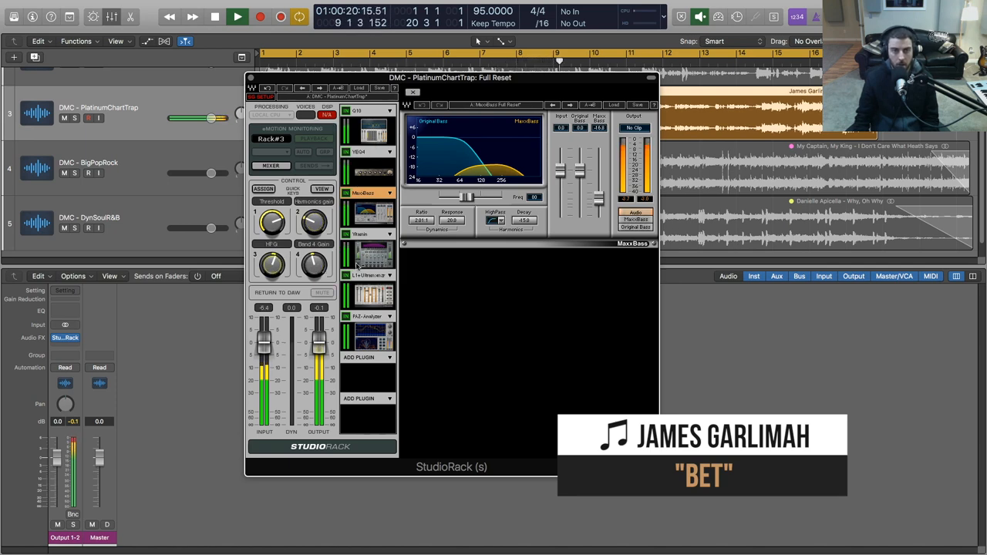
click(367, 233)
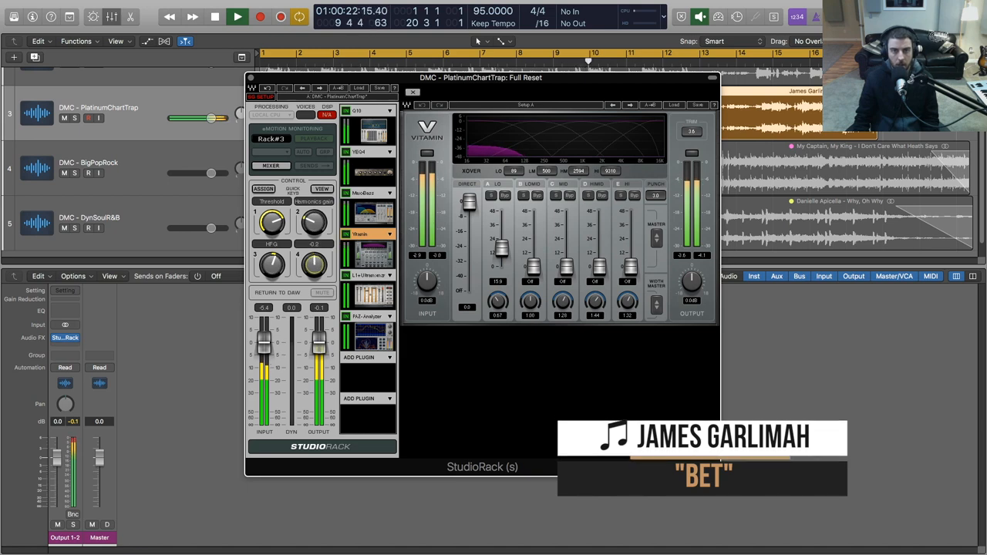
click(368, 151)
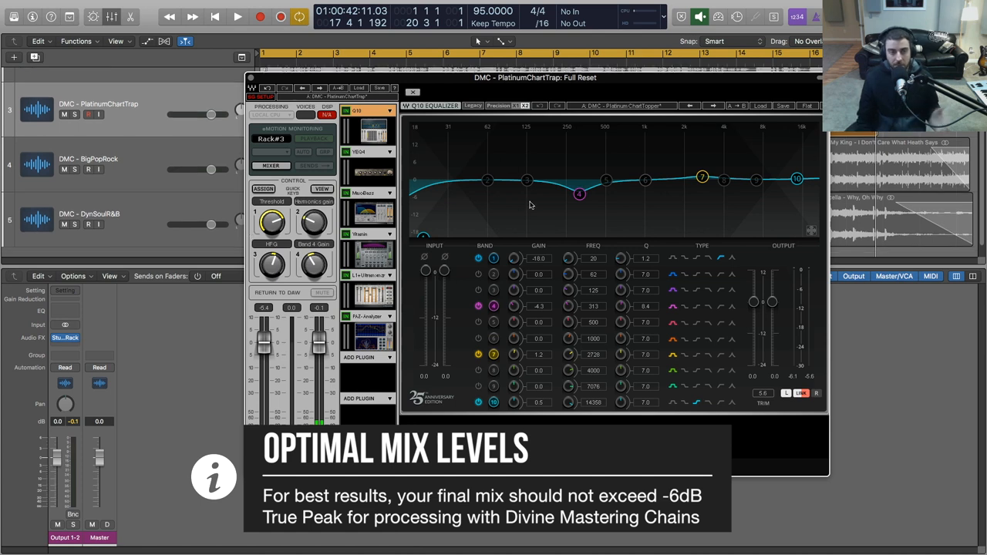
scroll(down, 3)
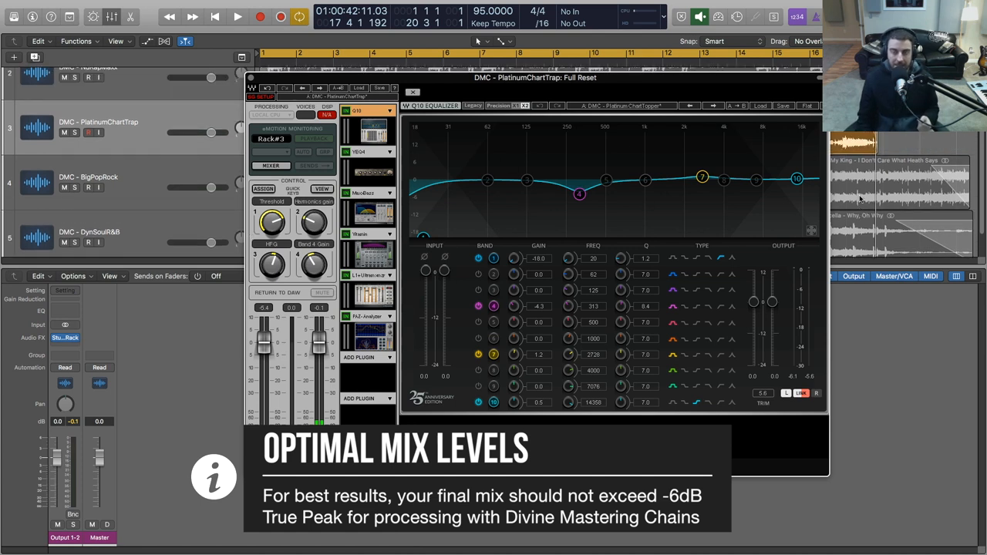